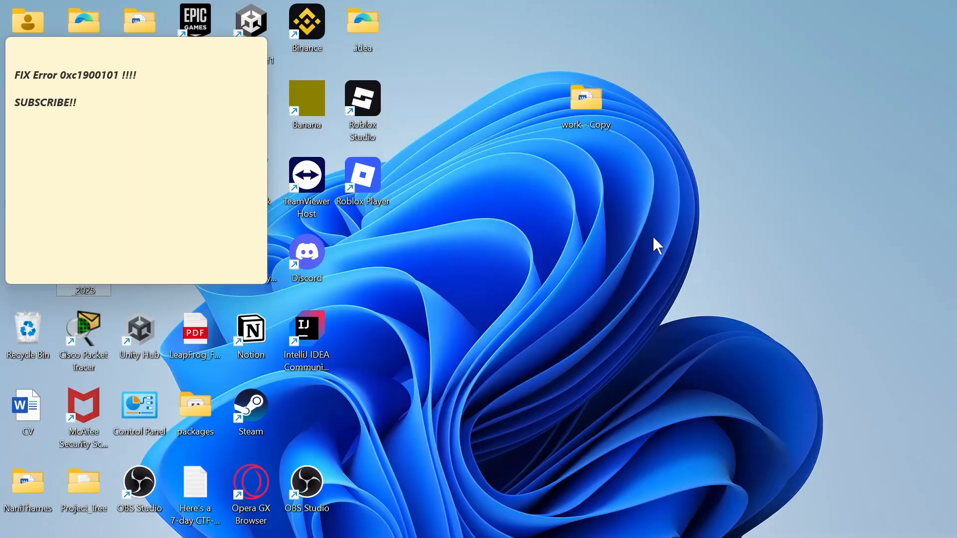
Step: Search the Start menu for 'disk' so Disk Cleanup appears among the app results
text(disk Drill)
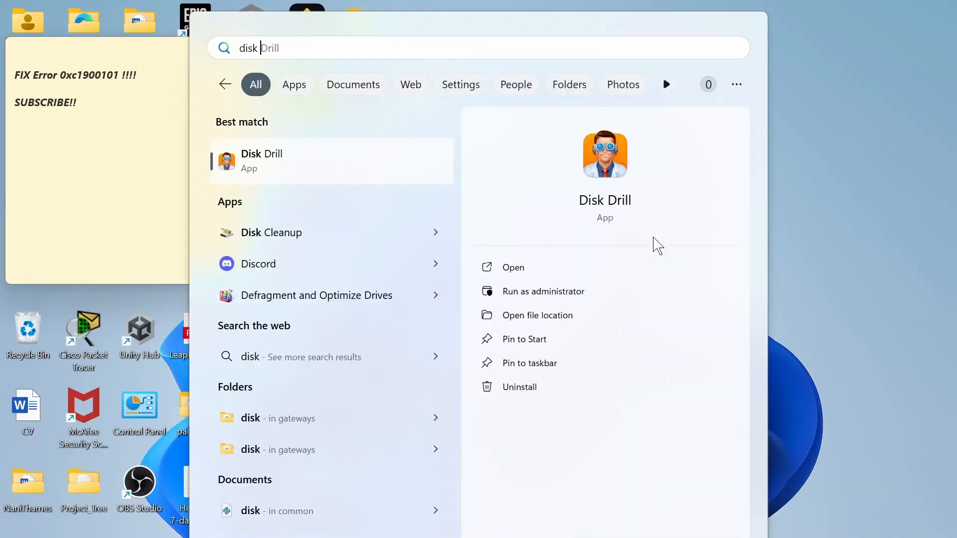
text(Discord)
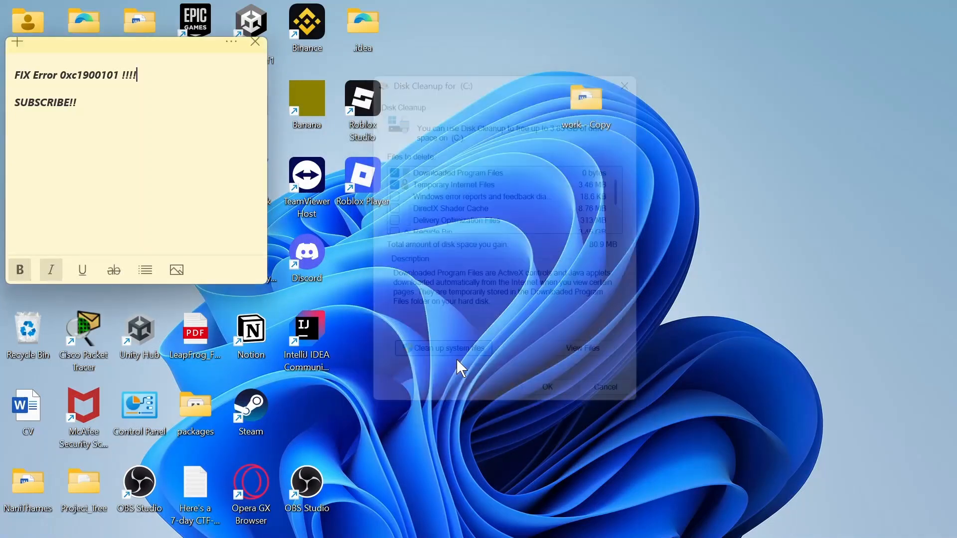
Step: Rescan drive C: in Disk Cleanup with system files included
click(444, 348)
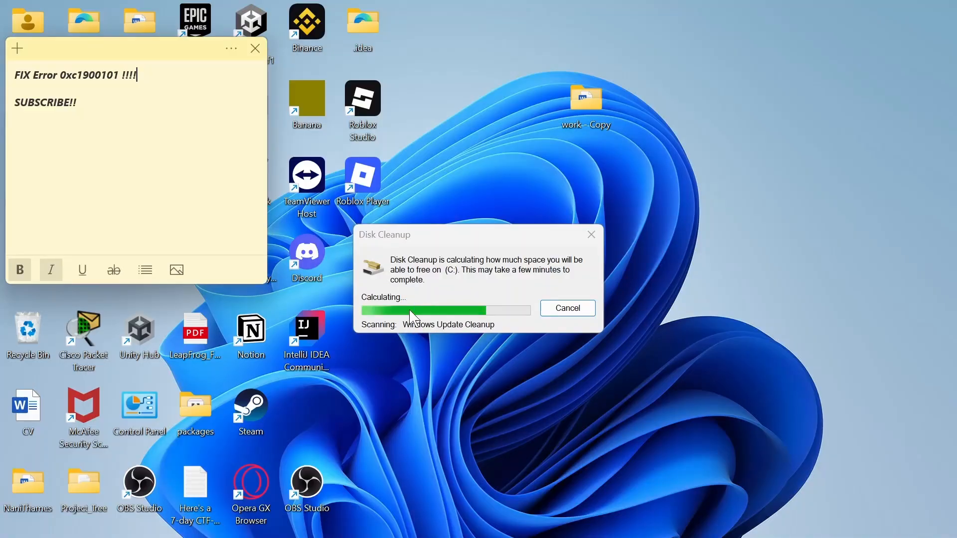
mouse_move(391, 251)
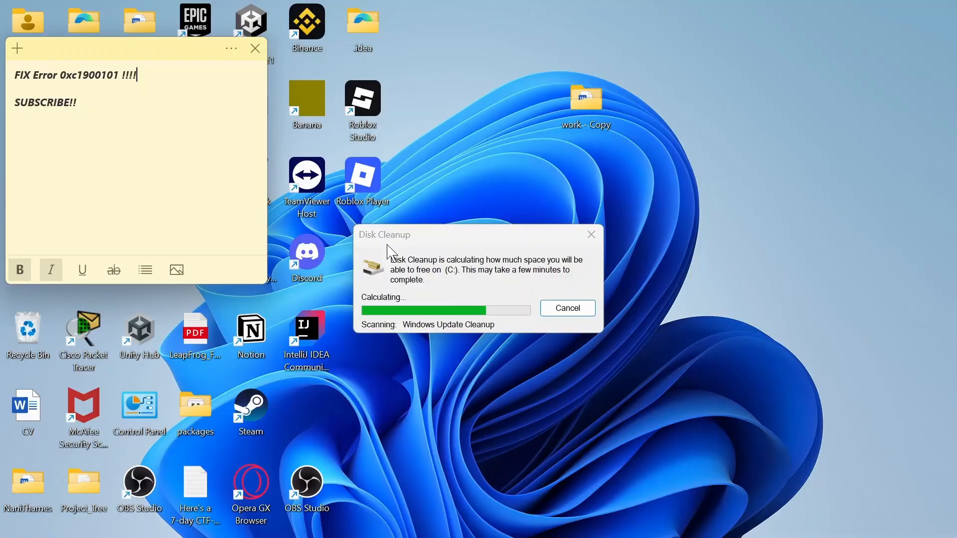
mouse_move(395, 234)
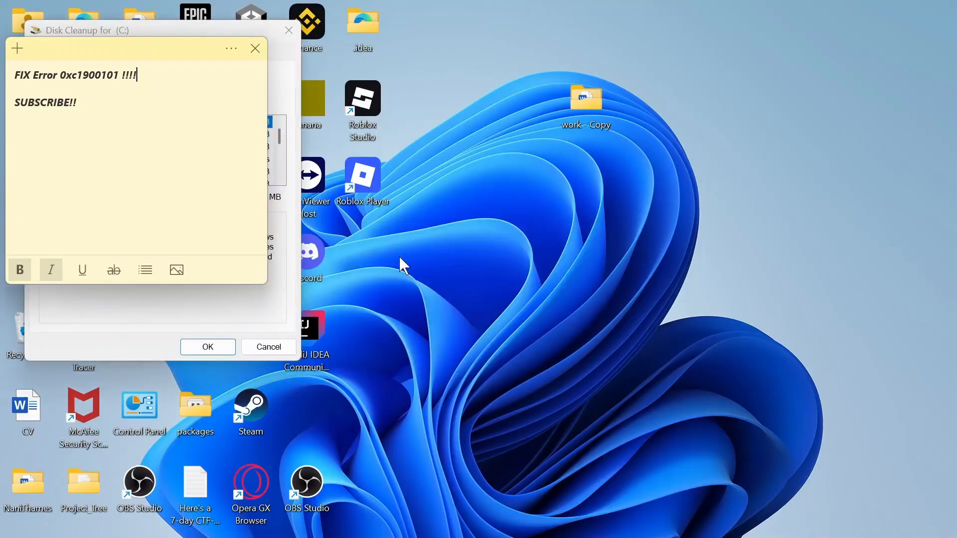
mouse_move(259, 317)
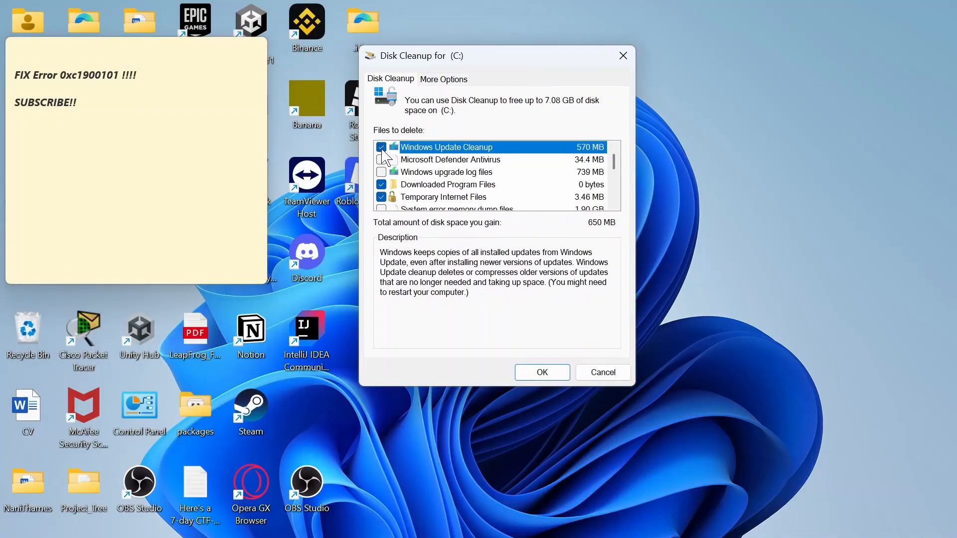
Step: Check Windows Update Cleanup so 4.85 GB is selected for deletion, then confirm the cleanup
click(381, 159)
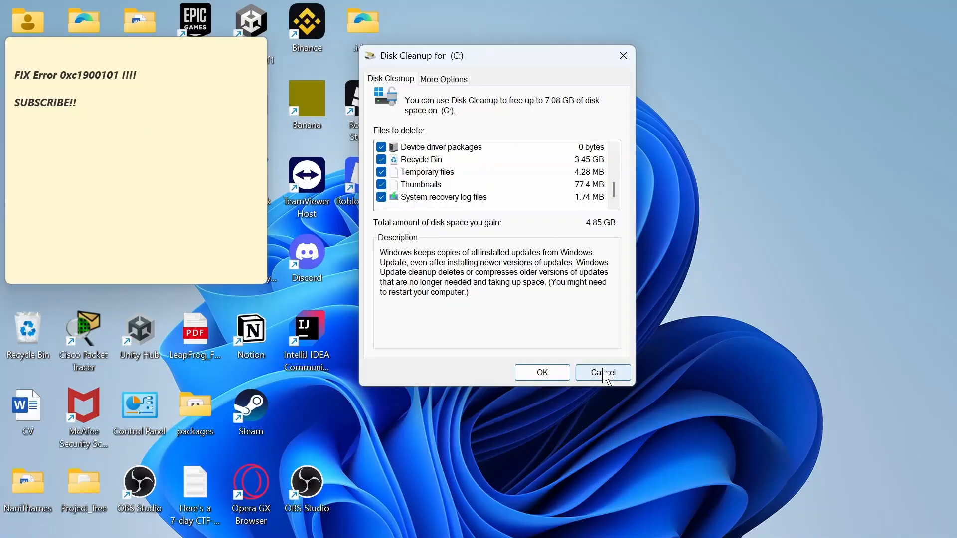
click(601, 372)
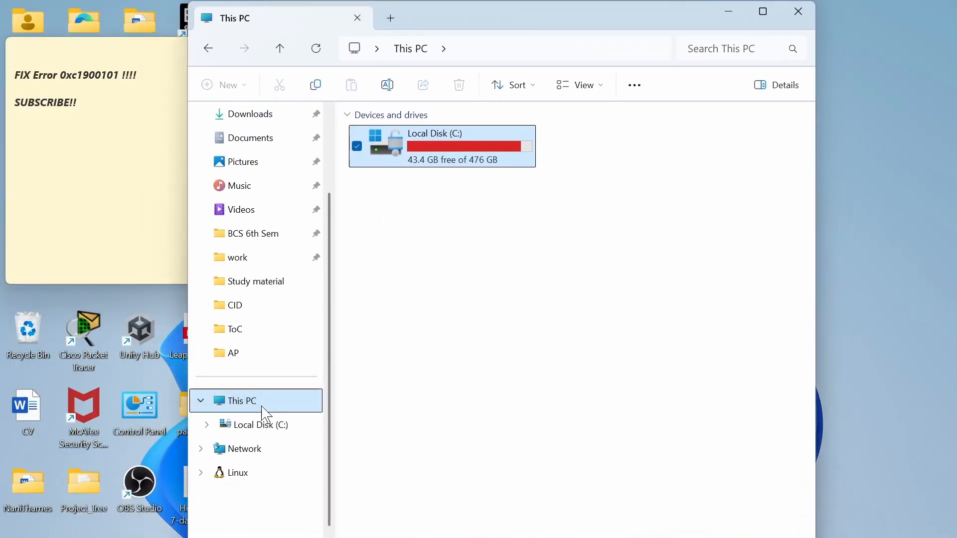
mouse_move(259, 410)
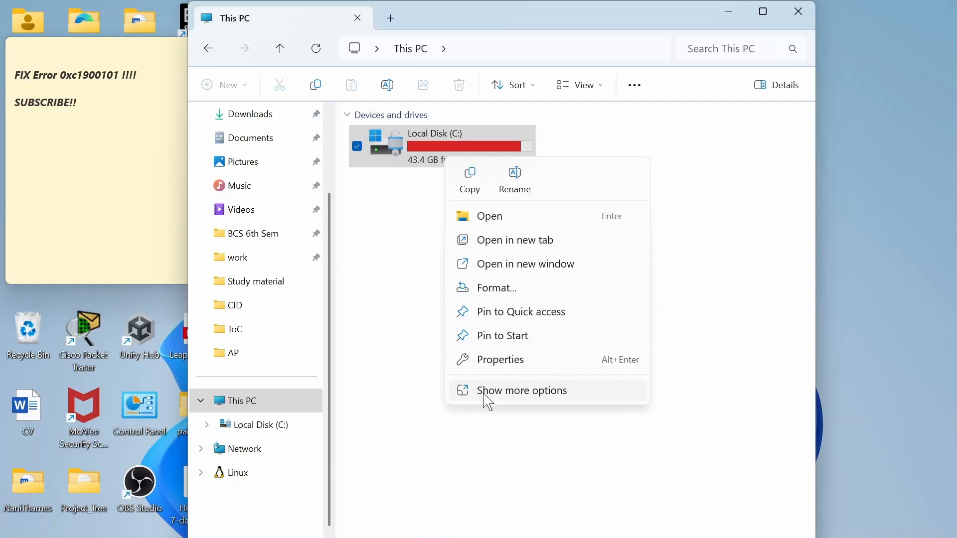
Step: Show the Local Disk (C:) Properties from its full context menu in This PC
click(521, 390)
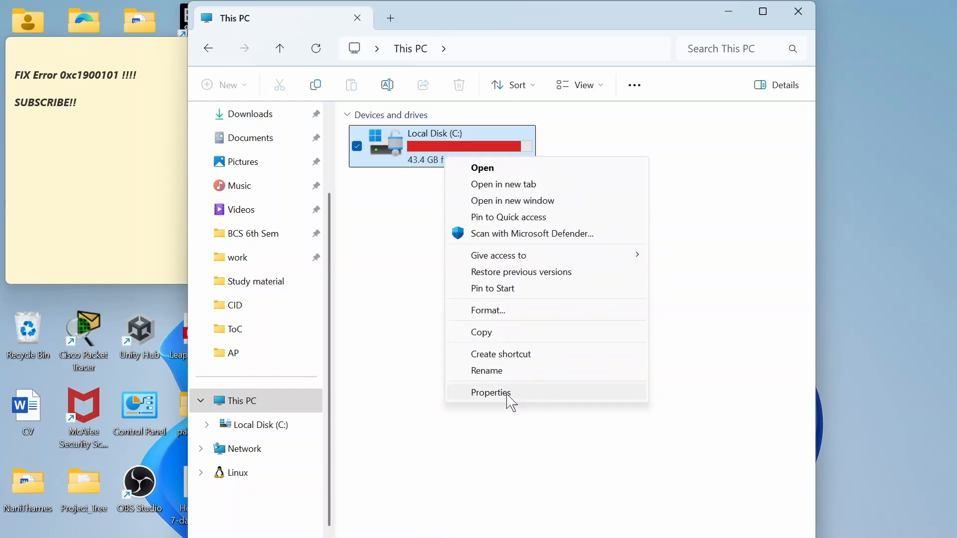
click(490, 393)
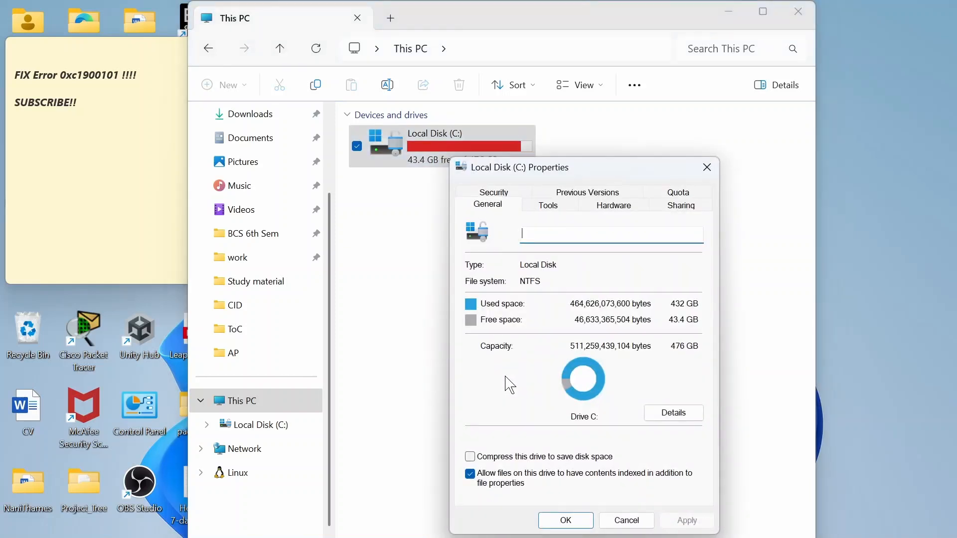
Step: View the Tools error-checking options for C:, then close File Explorer back to the desktop
click(547, 205)
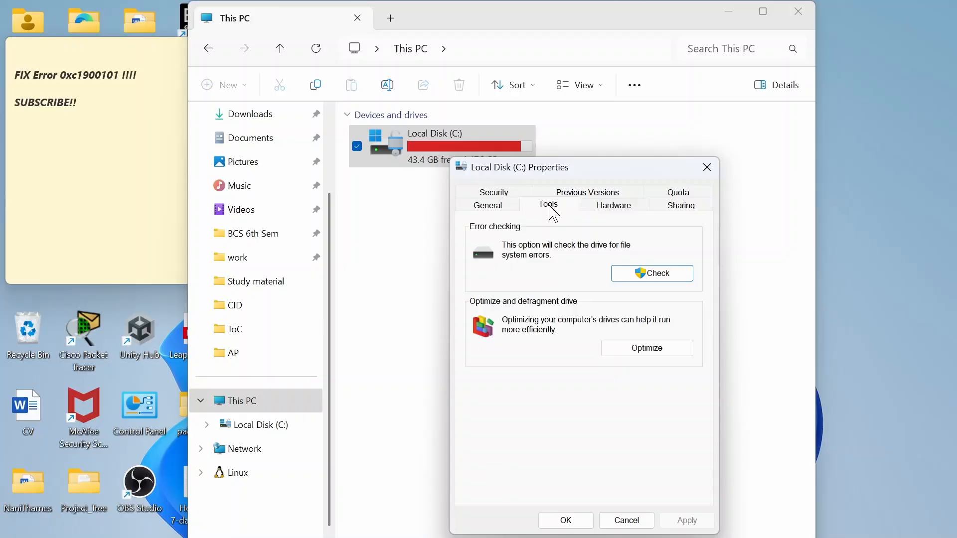
mouse_move(567, 238)
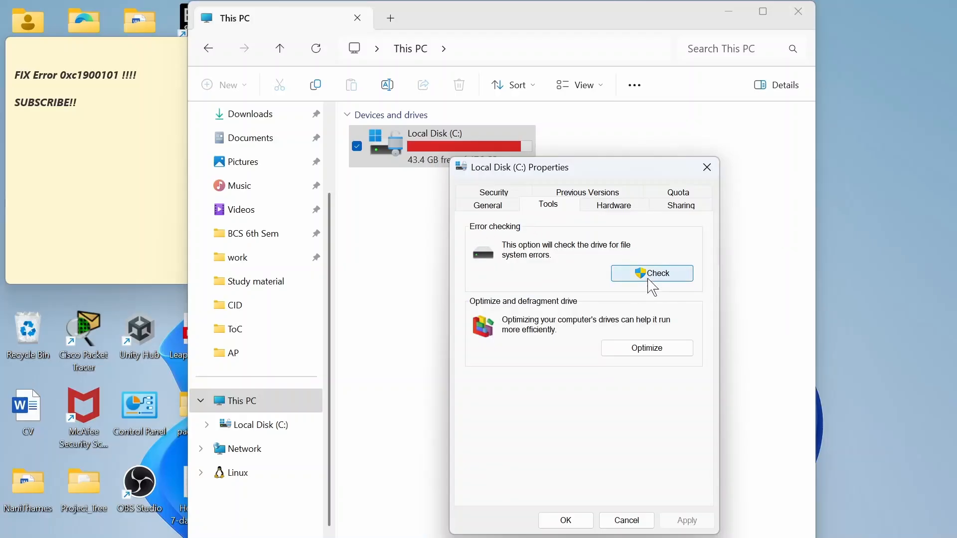
mouse_move(662, 227)
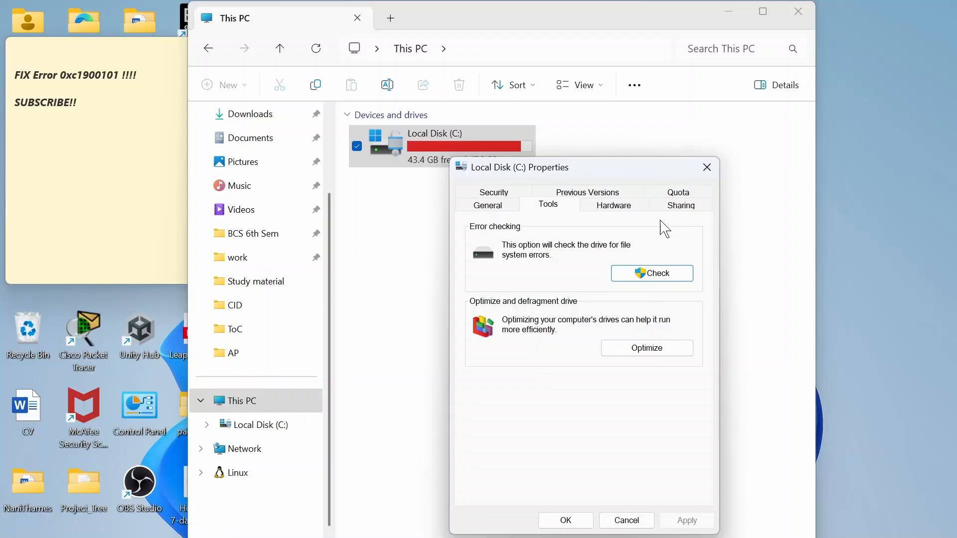
mouse_move(589, 439)
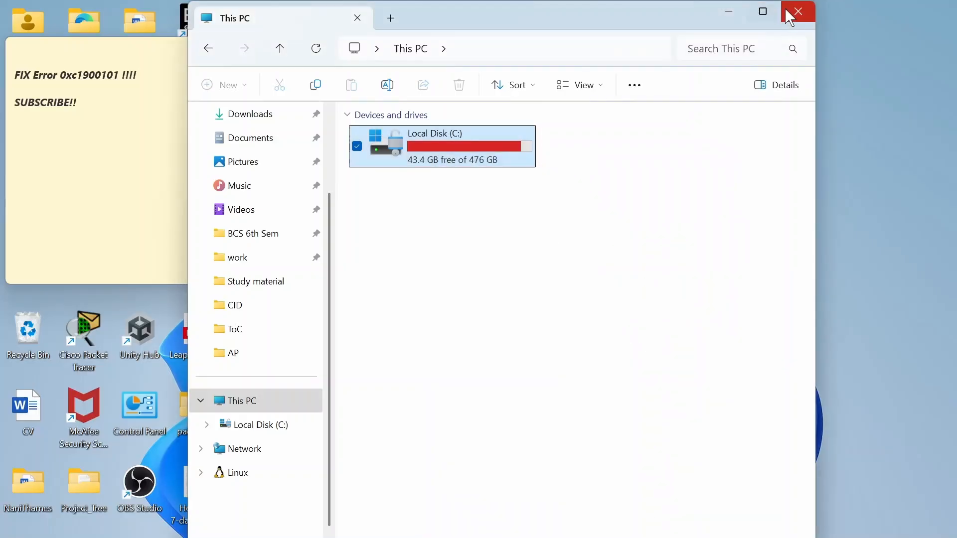
click(798, 12)
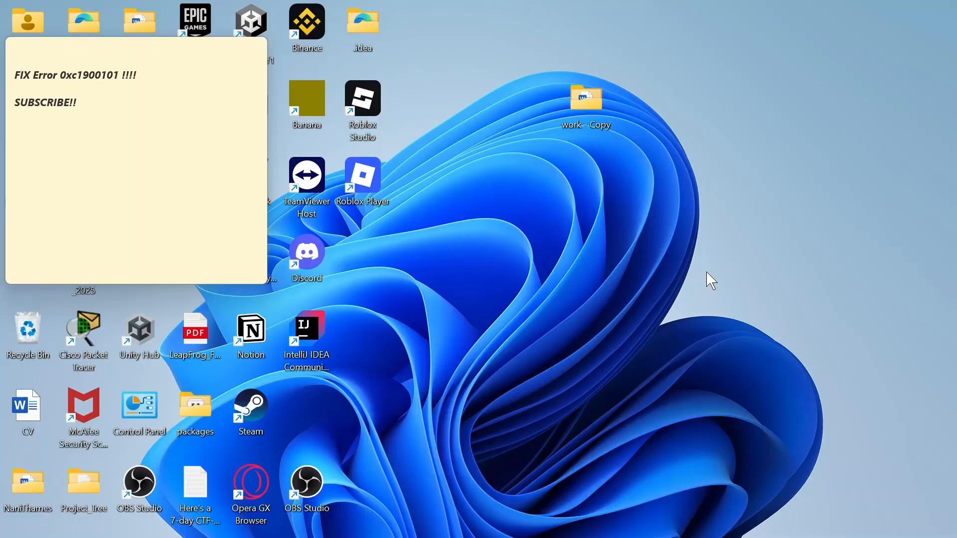